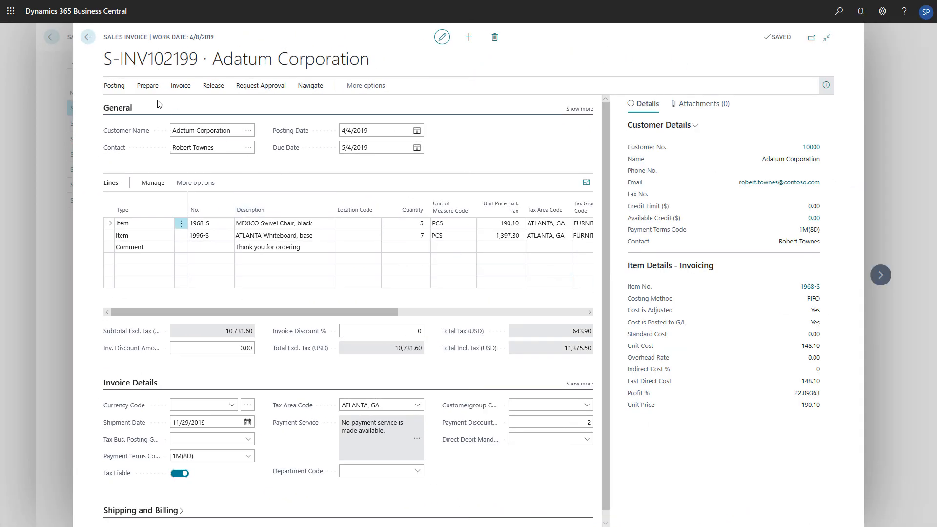
Review the Post and Send document-sending options for the Adatum Corporation invoice, then cancel back to the role center
left_click(114, 86)
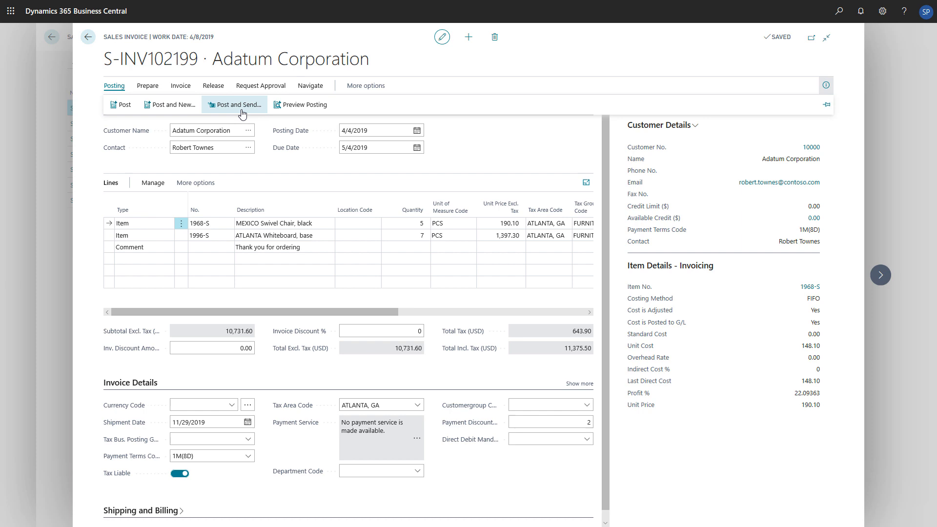
left_click(235, 105)
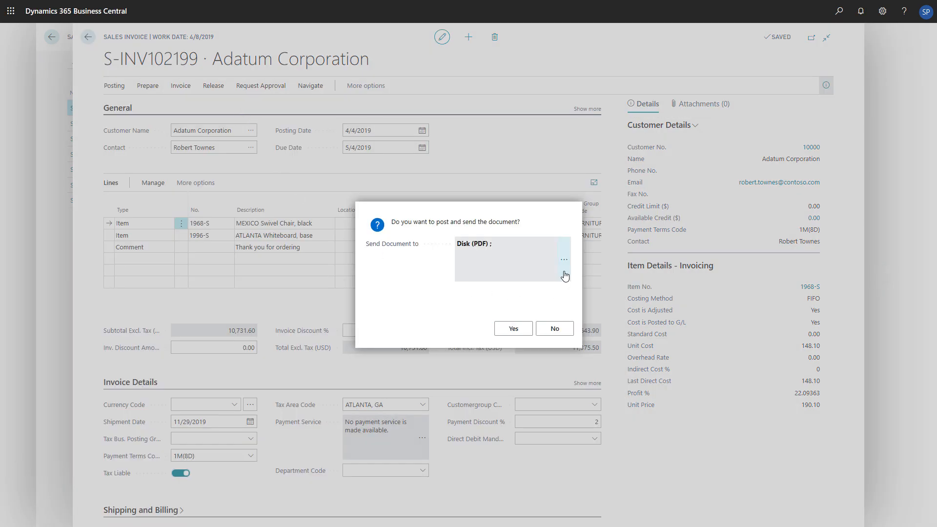
left_click(563, 259)
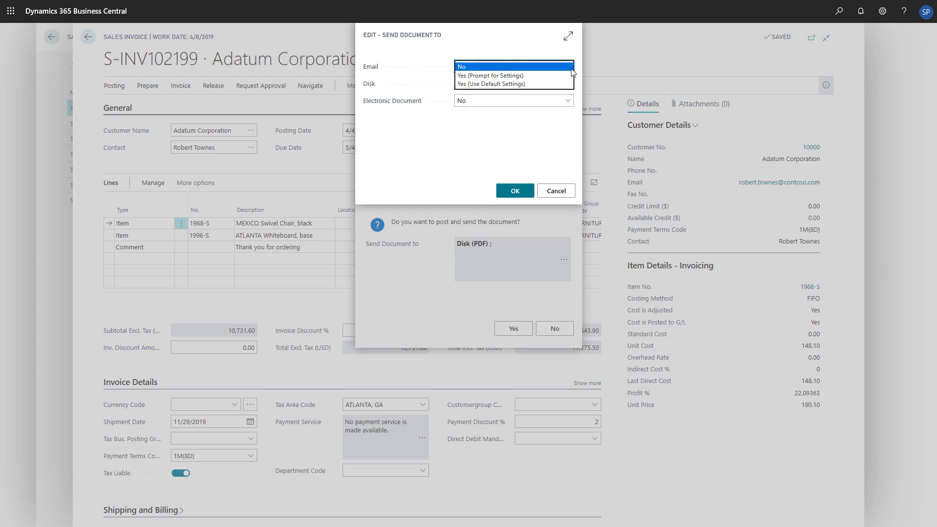
left_click(459, 66)
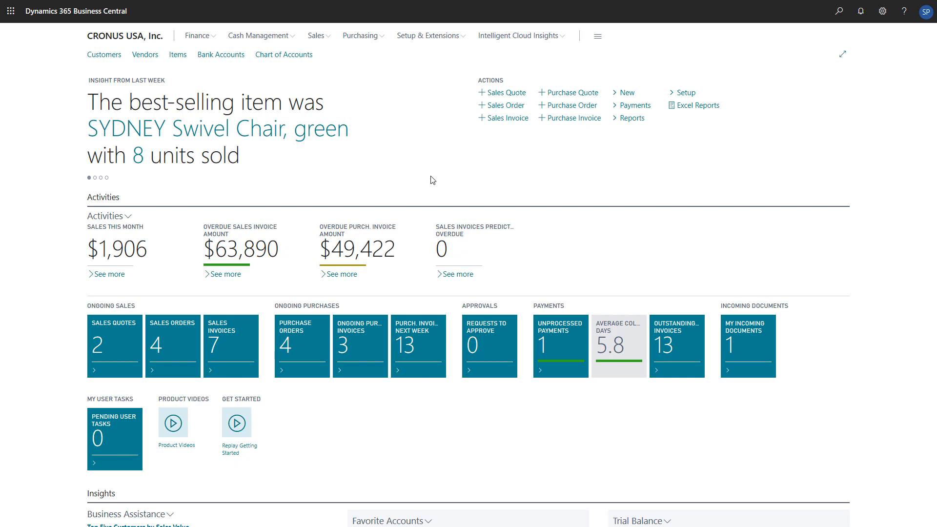
mouse_move(838, 11)
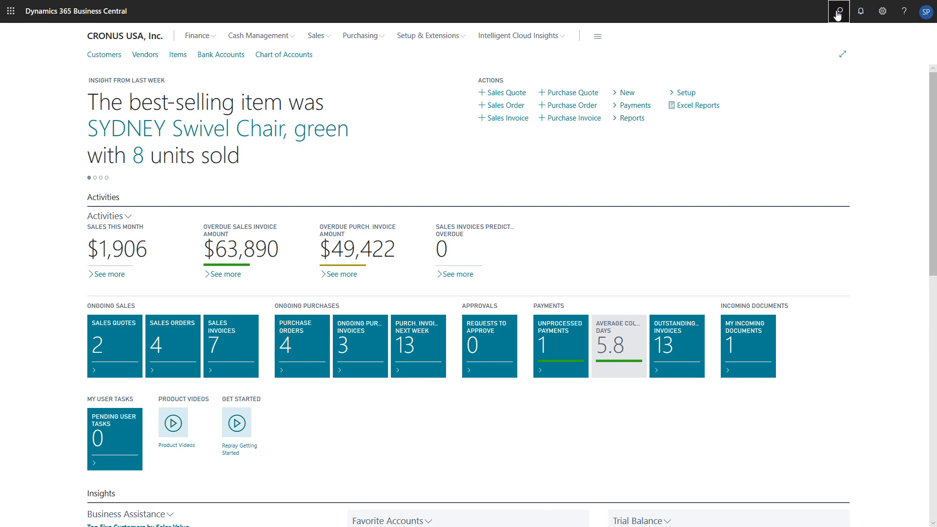
Search for Document Sending Profiles, open the list and start a new profile
type("Document Sending Profiles")
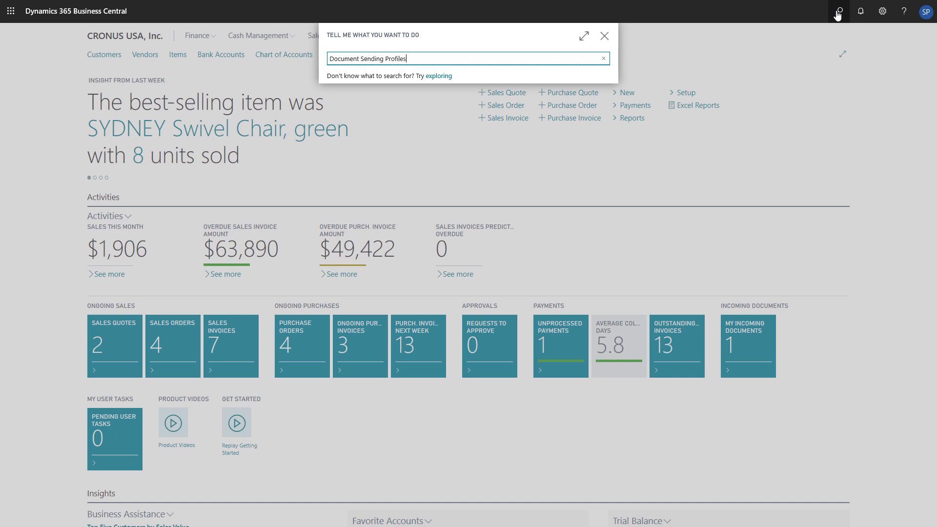
type("Document Sending Profiles")
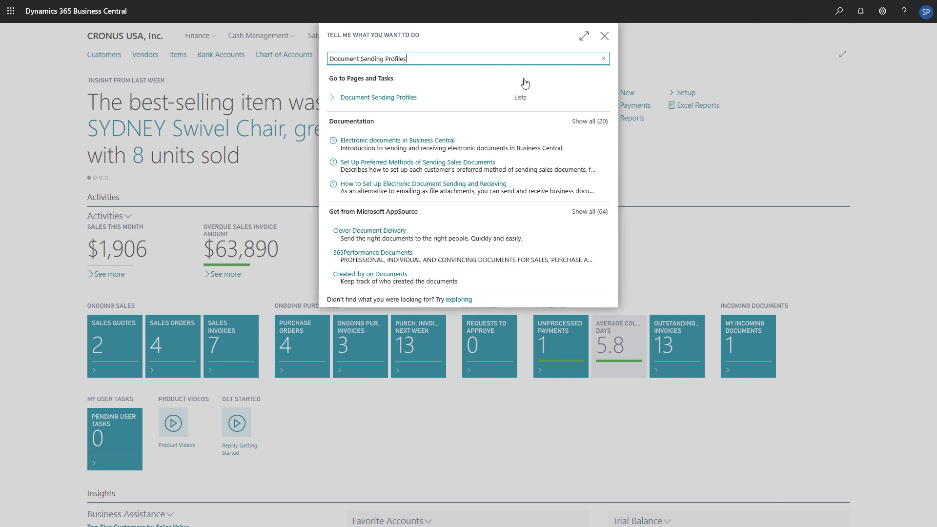
left_click(377, 97)
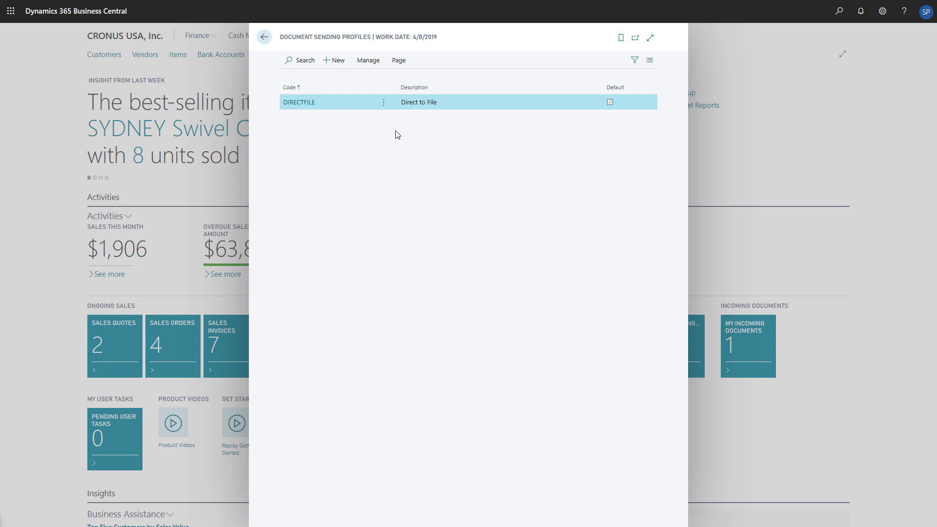
left_click(333, 60)
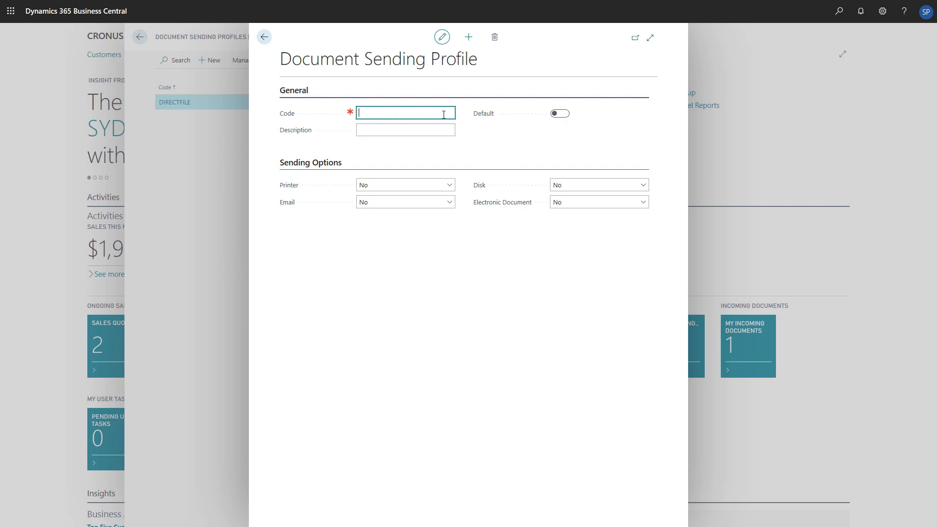
Enter code DSP-01 with description Profile01 and switch the Default toggle on
type("DSP-01")
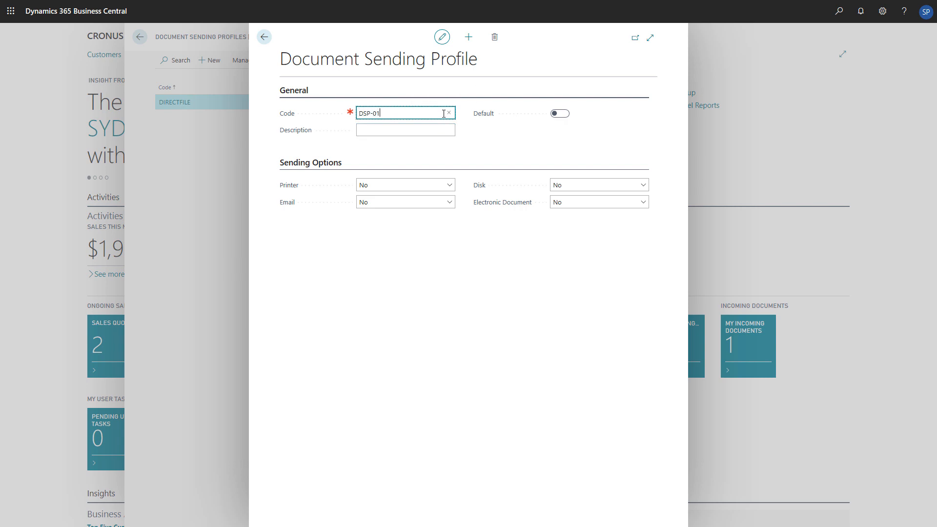
left_click(405, 130)
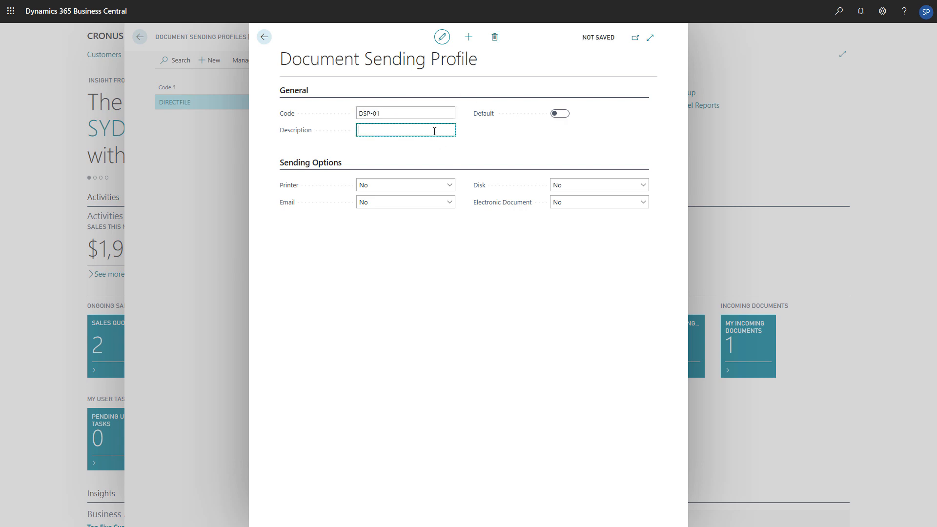
type("Profile01")
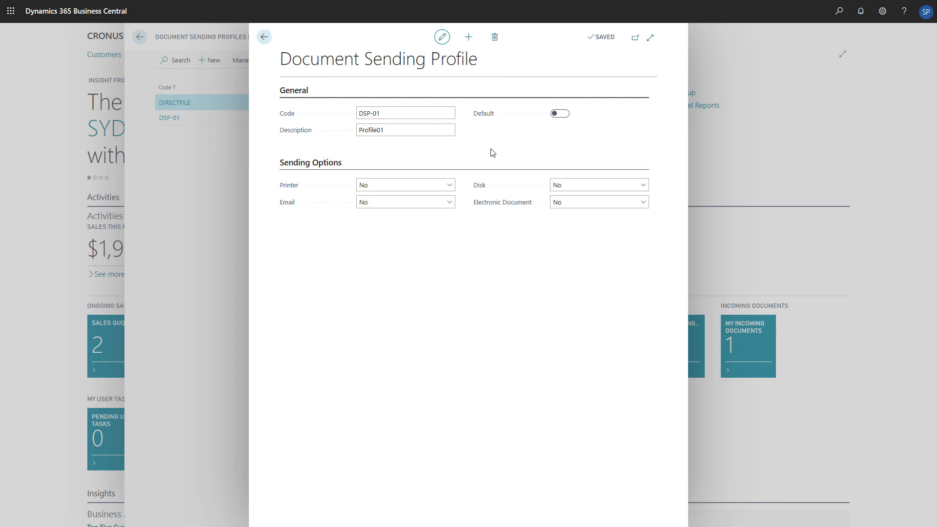
left_click(559, 113)
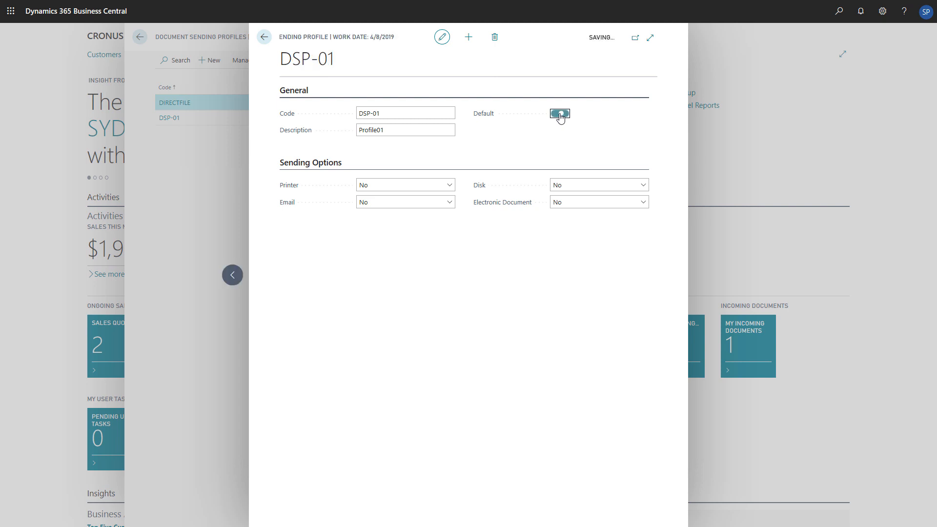
left_click(559, 113)
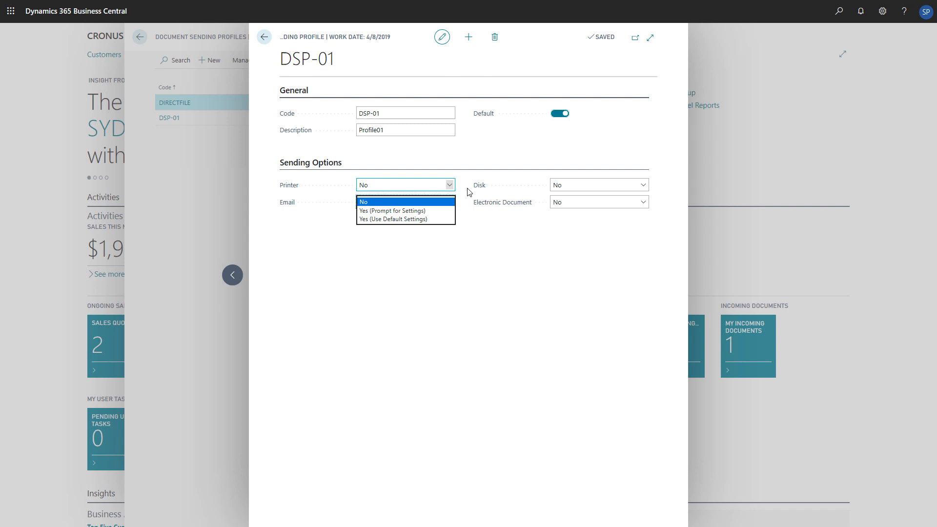
Set Email to Yes (Use Default Settings) with PDF attachment, then close back to the home page
left_click(363, 201)
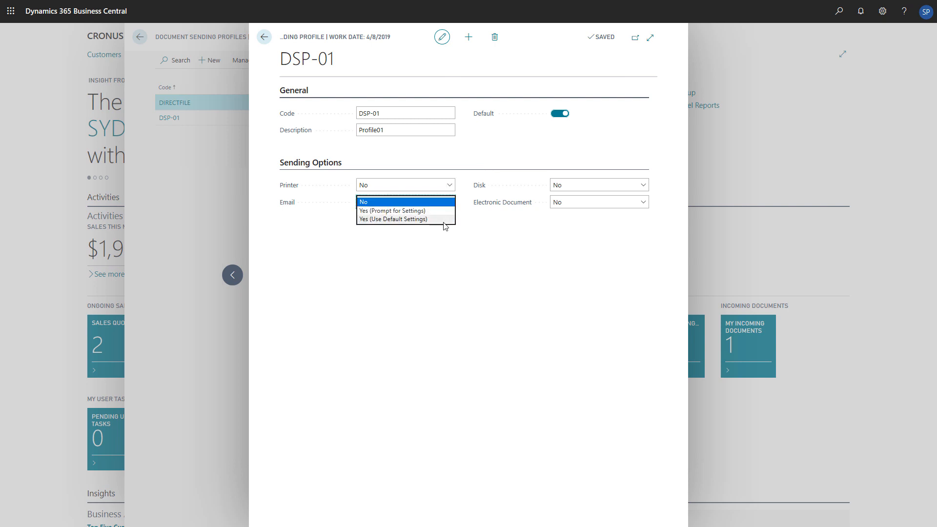
left_click(392, 219)
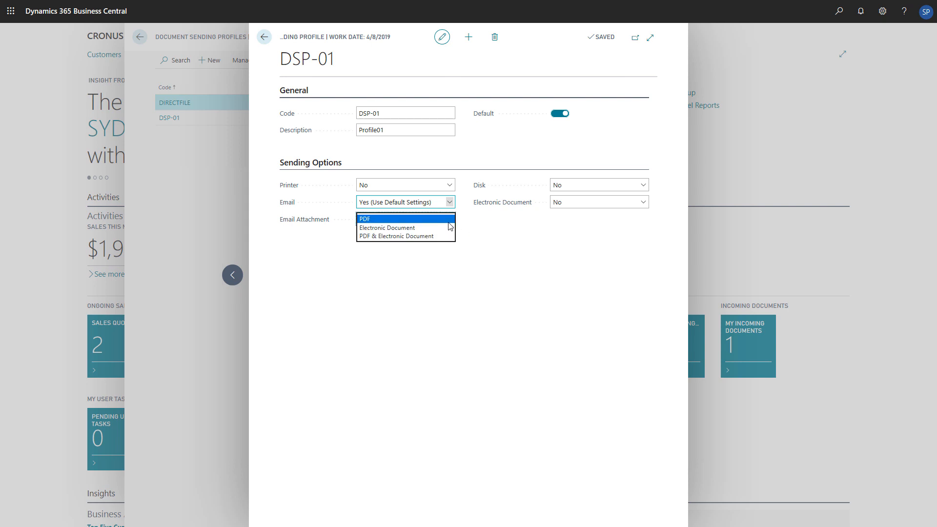
left_click(389, 218)
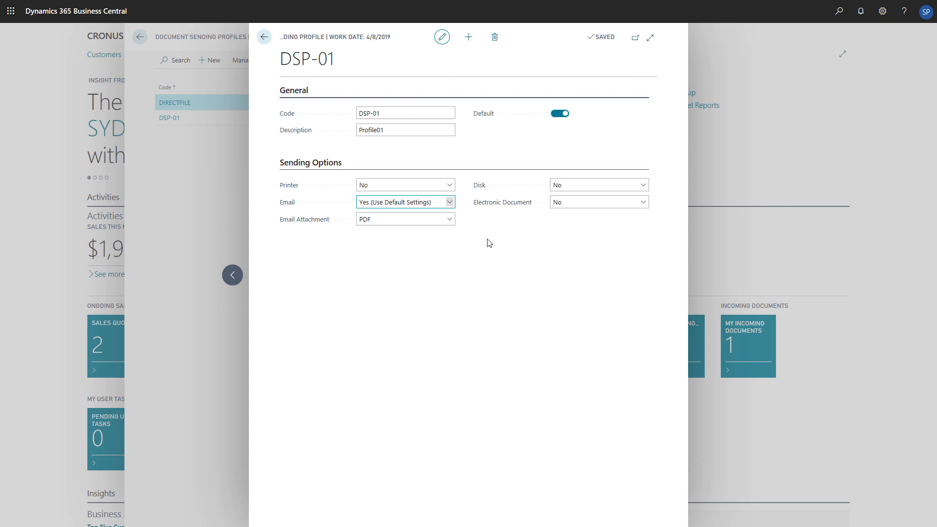
left_click(263, 36)
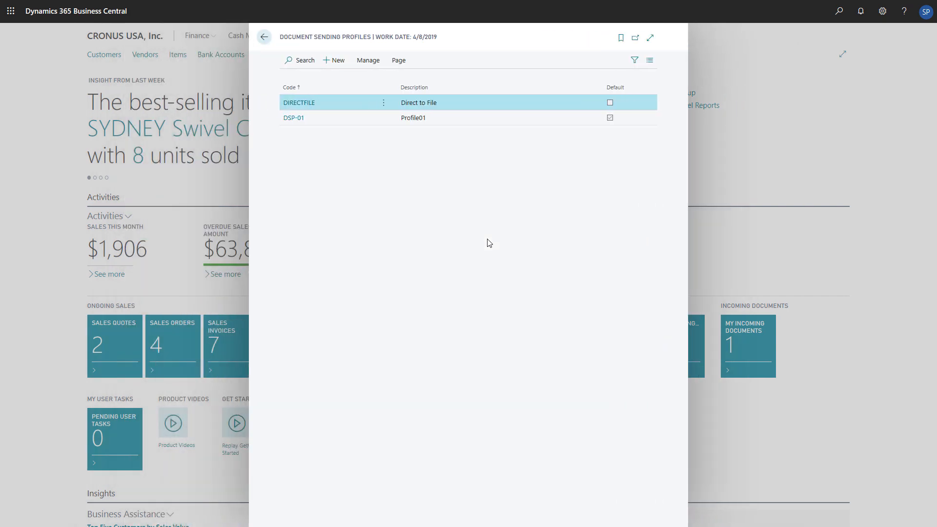
left_click(263, 37)
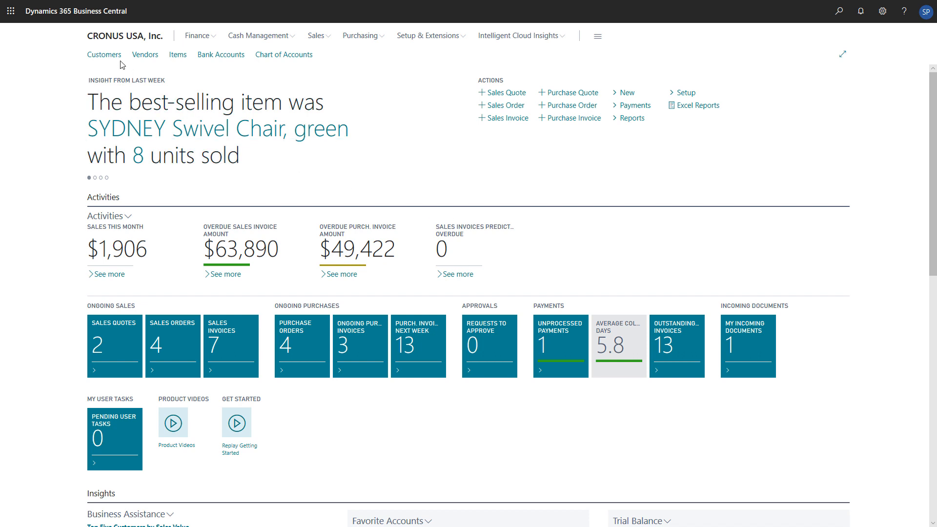
Open Adatum Corporation's customer card from the Customers list and show the additional fields
left_click(105, 54)
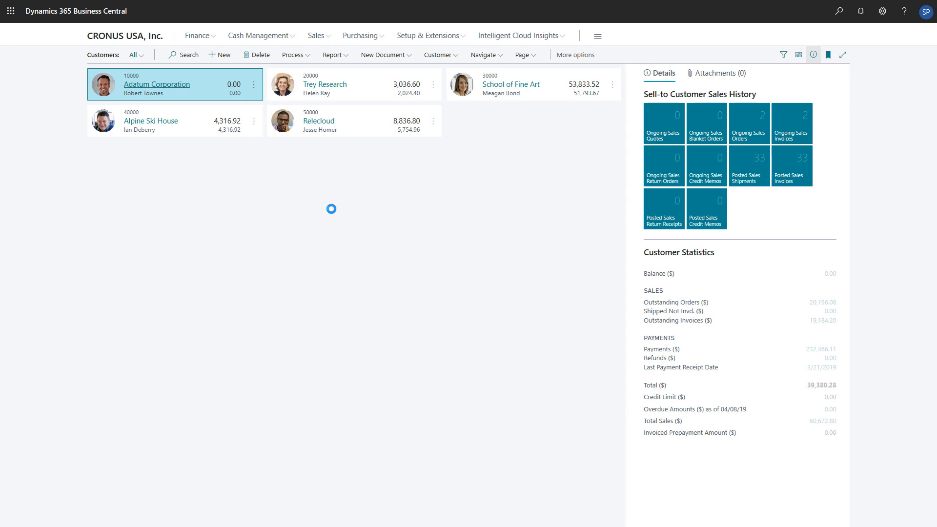
left_click(157, 84)
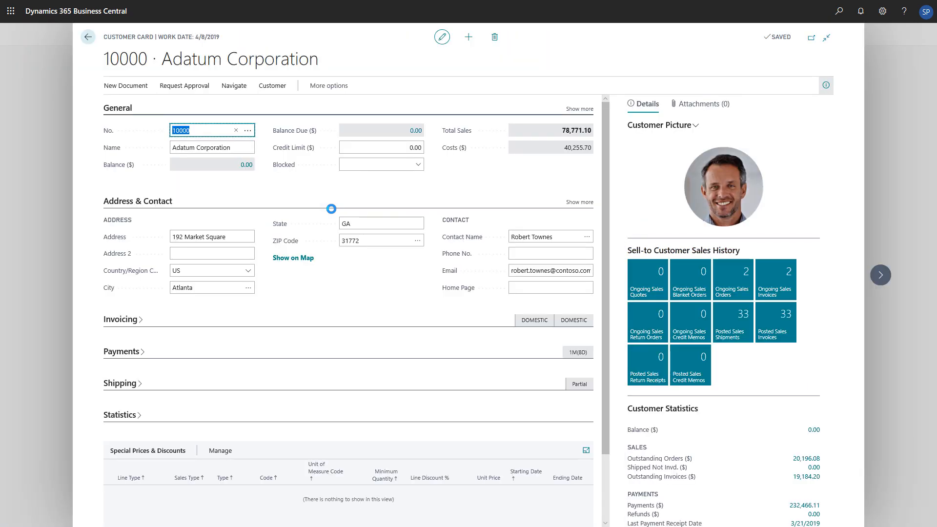
left_click(578, 109)
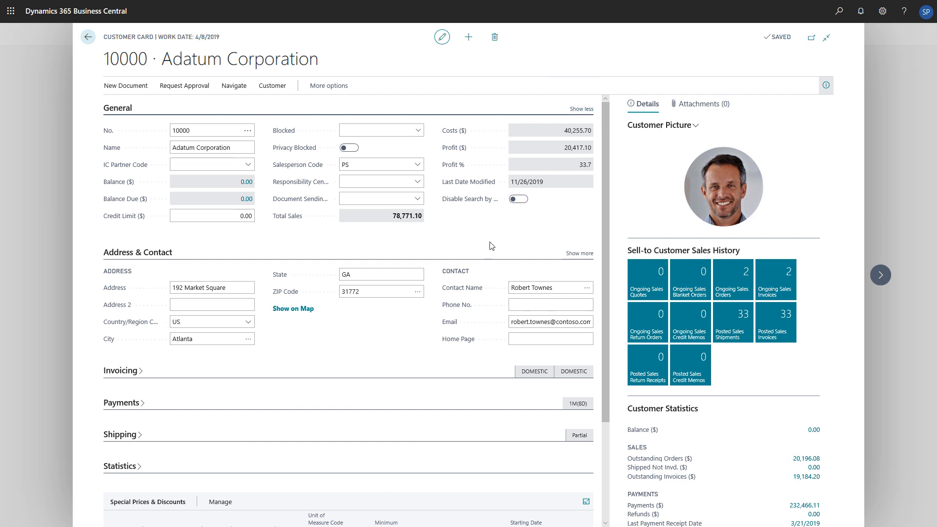
Pick DSP-01 as the customer's Document Sending Profile and confirm it
left_click(418, 198)
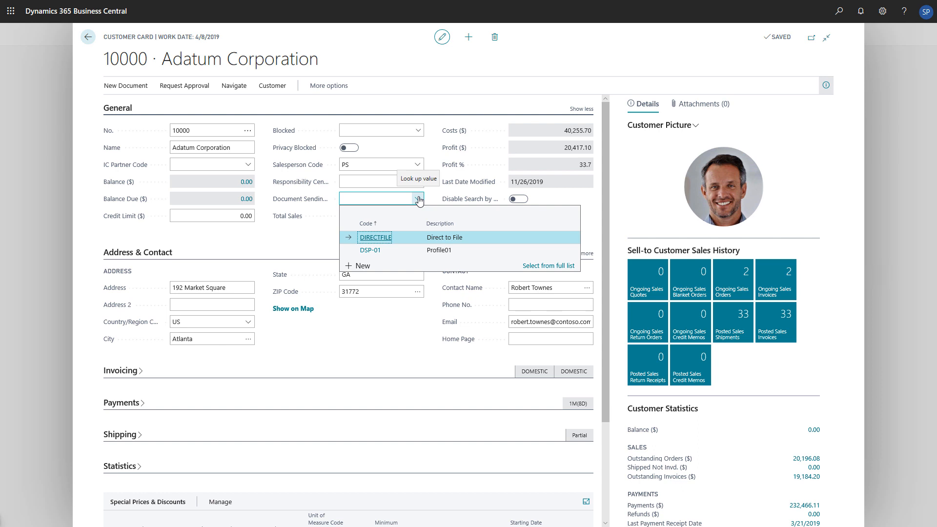
left_click(377, 249)
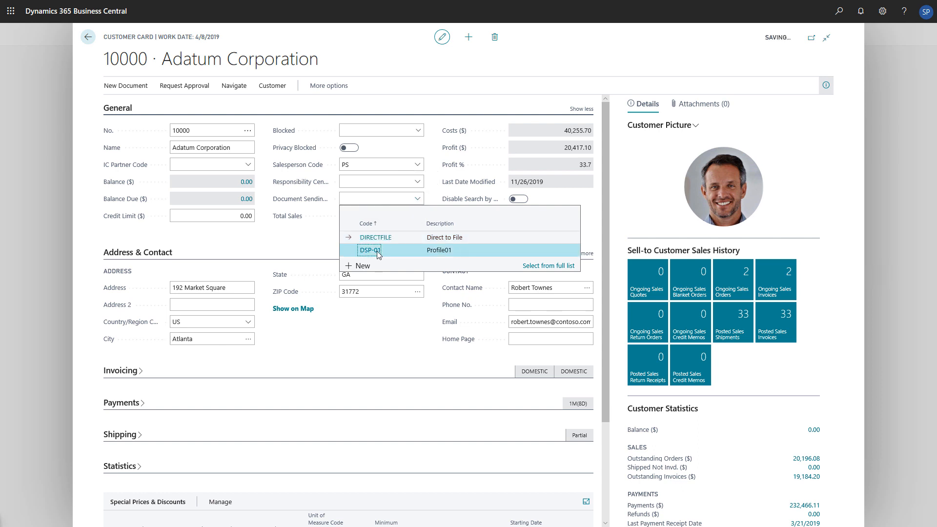
left_click(369, 250)
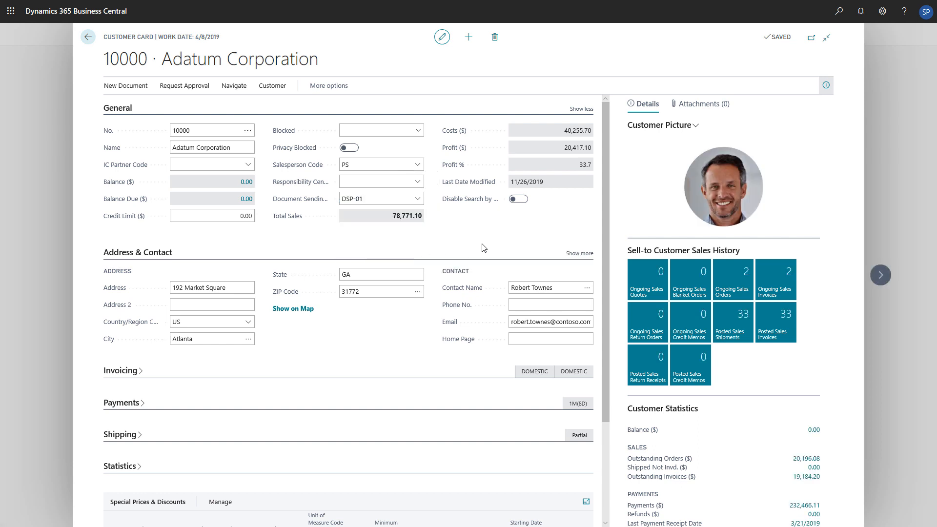